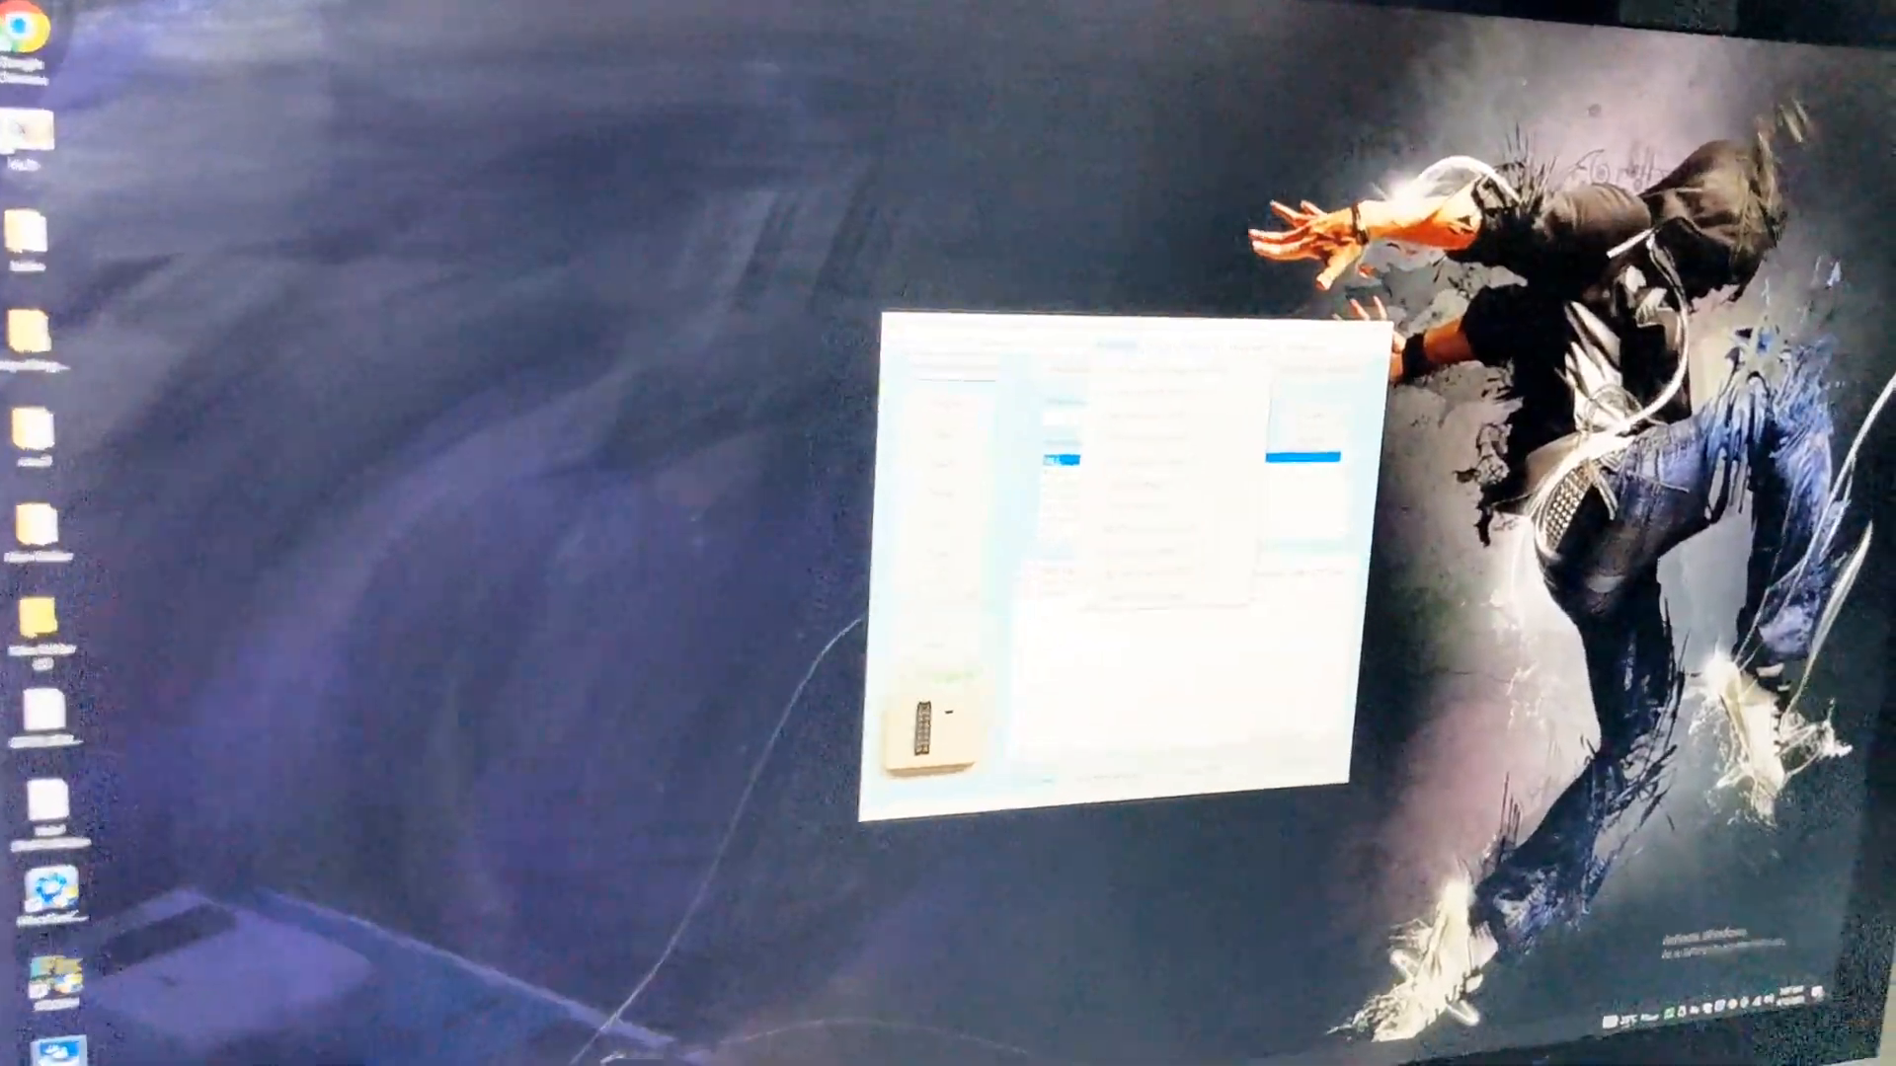
# - Open the Setting (N) menu to show the USB repair options
pyautogui.click(1050, 183)
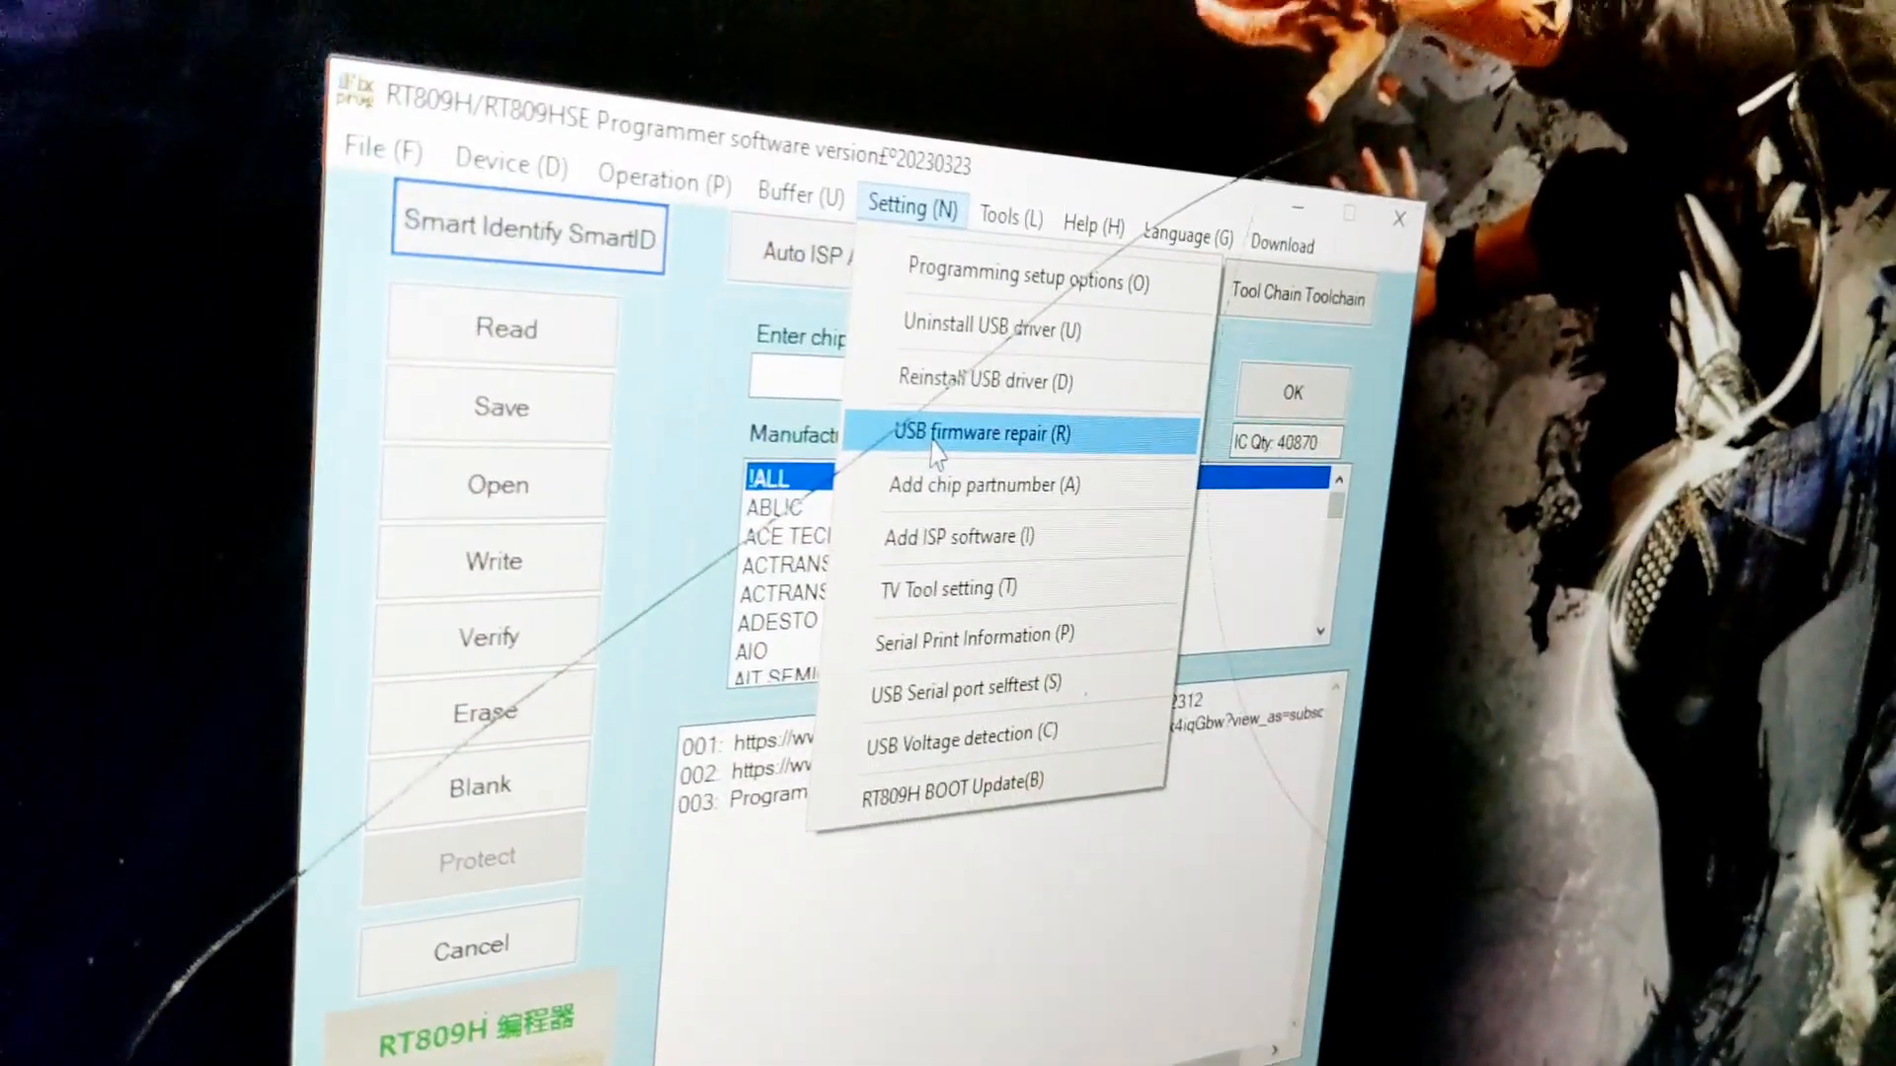
# - Choose USB firmware repair (R) from the Setting menu
pyautogui.click(982, 434)
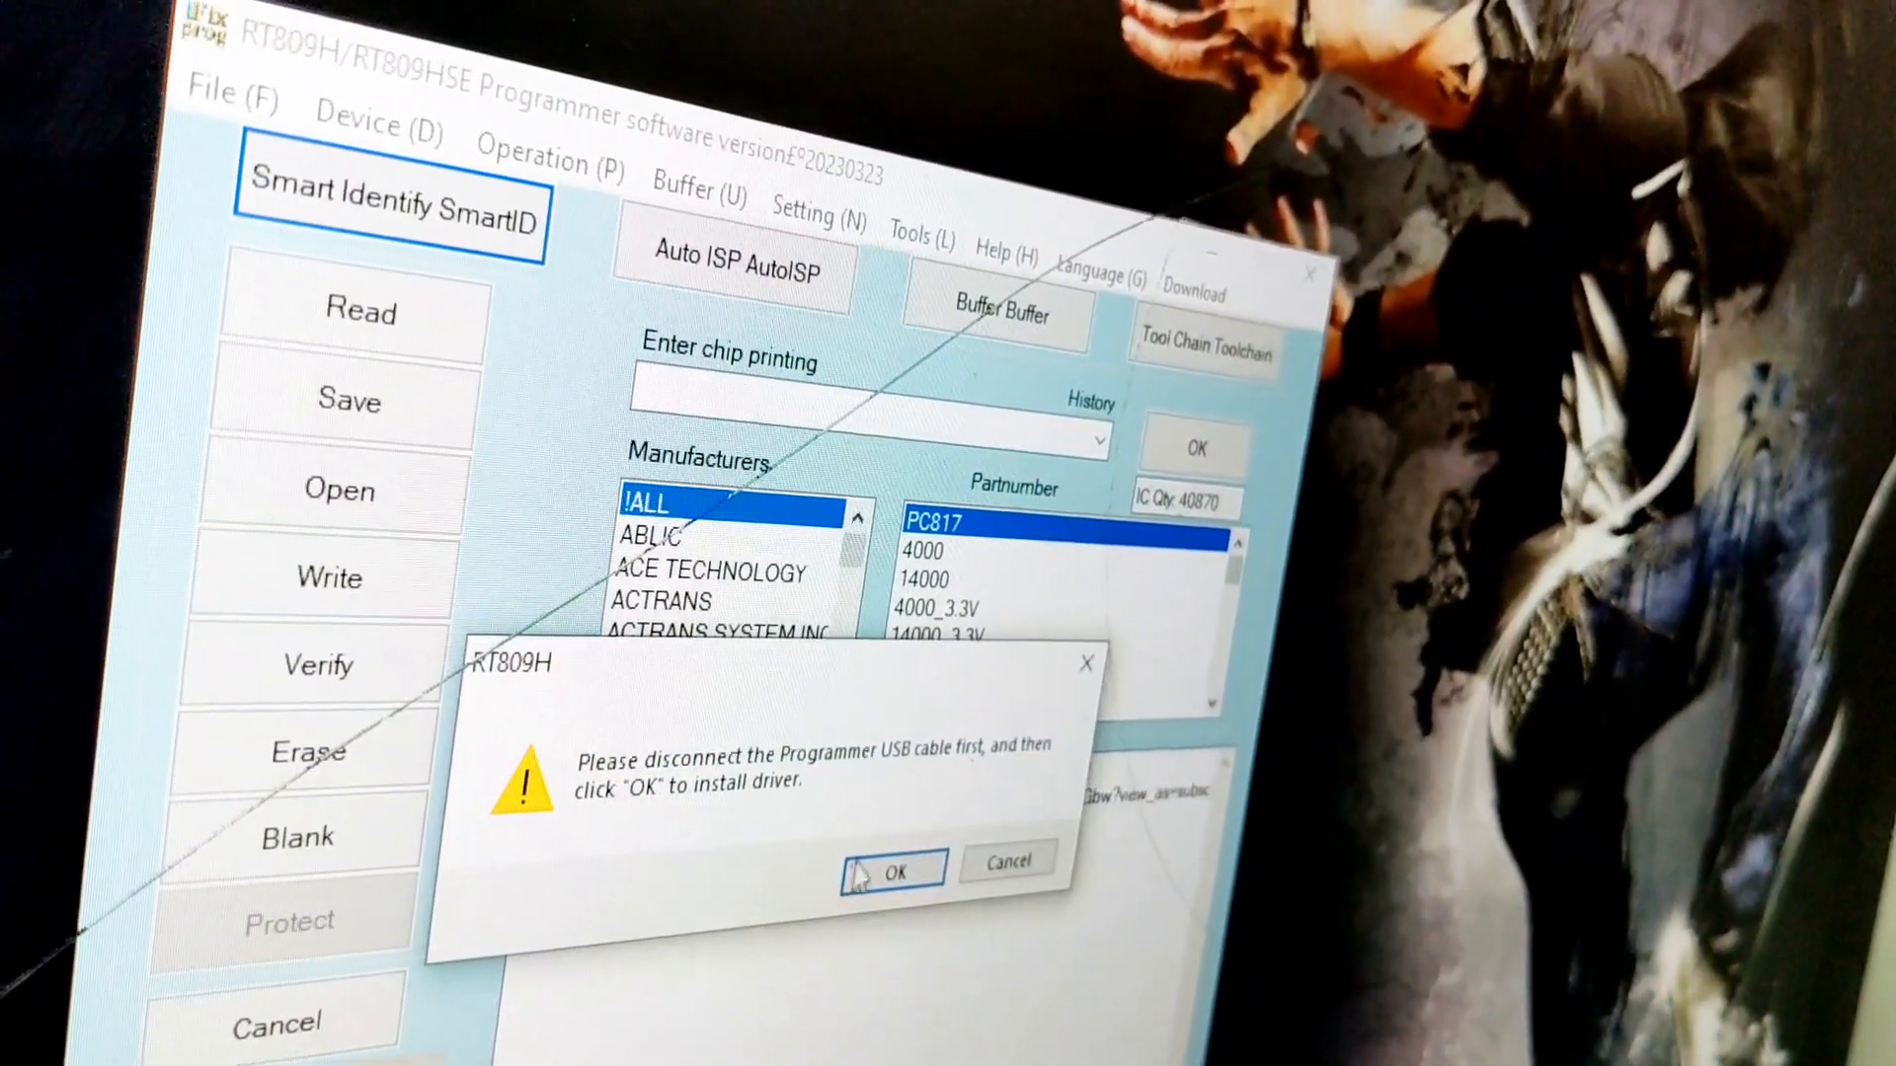
# - Confirm the USB cable is unplugged so the firmware interface gets repaired
pyautogui.click(892, 869)
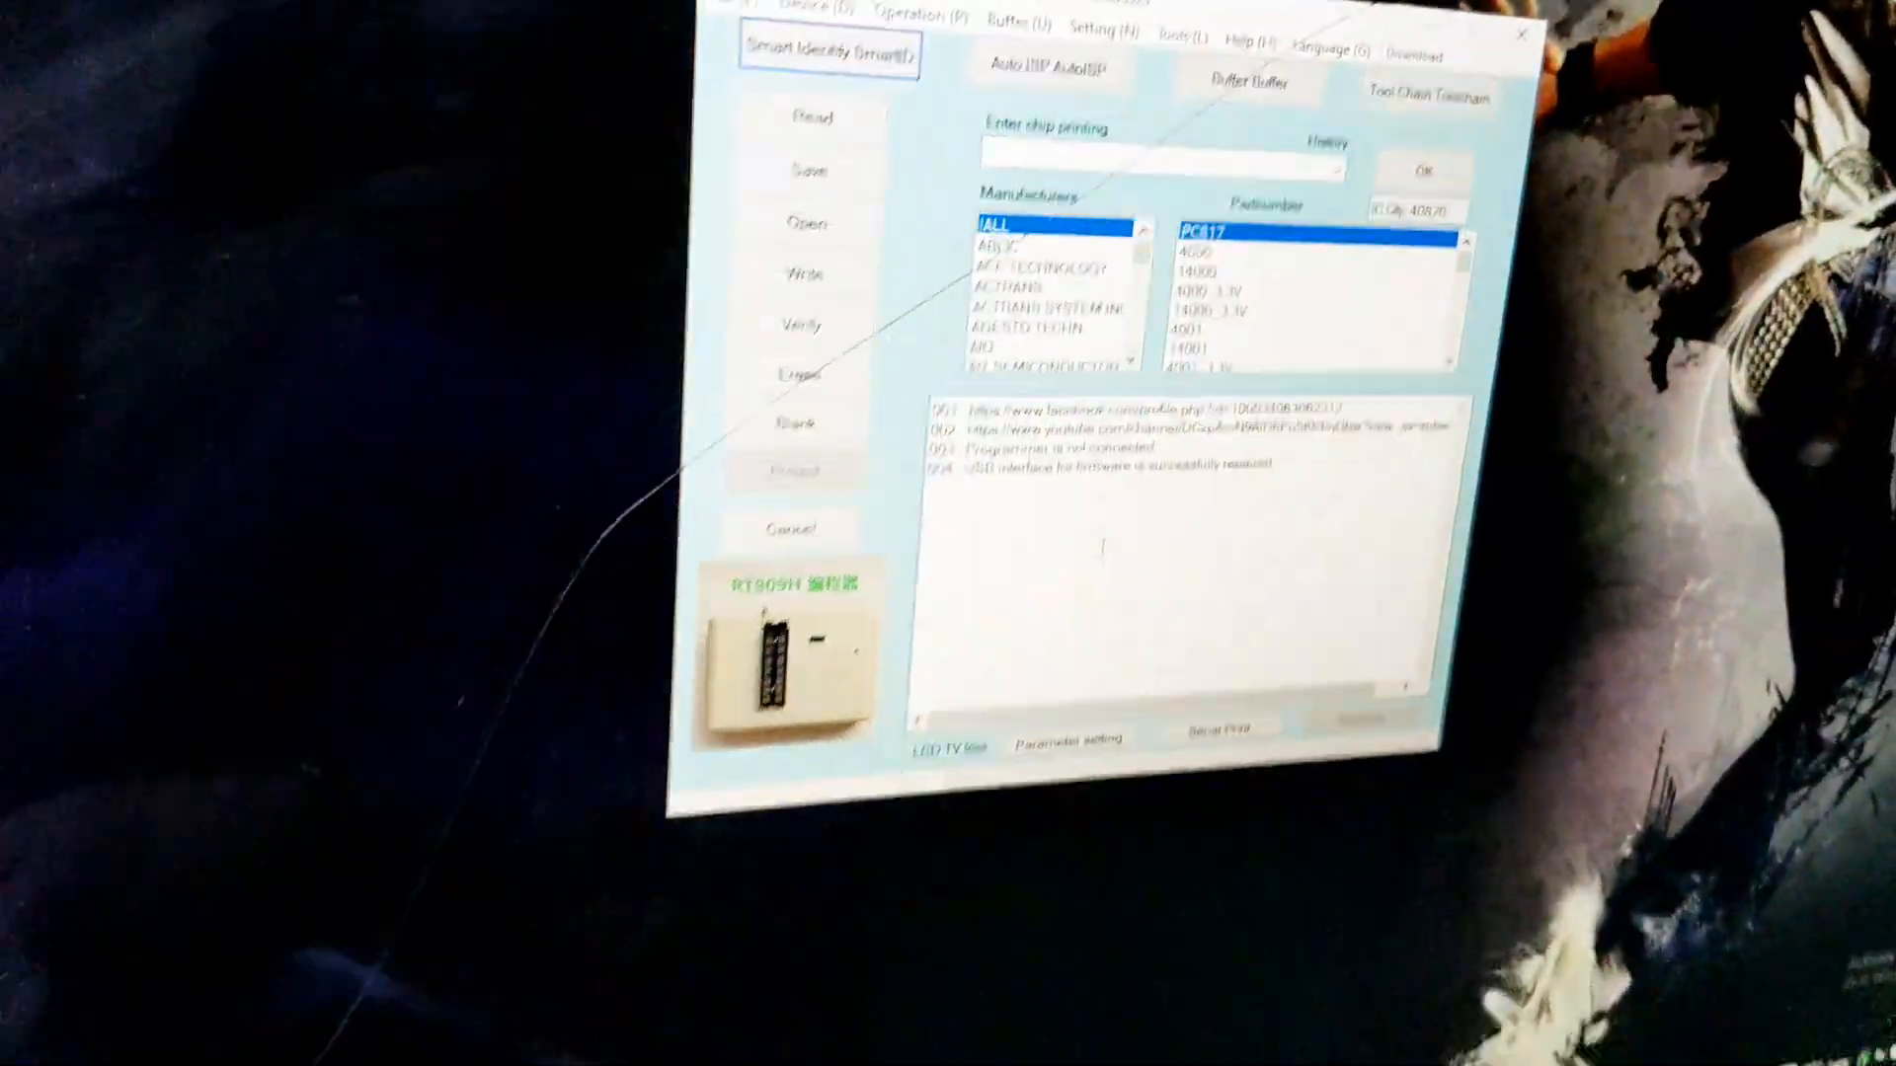
# - Close the RT809H Programmer window
pyautogui.click(1520, 29)
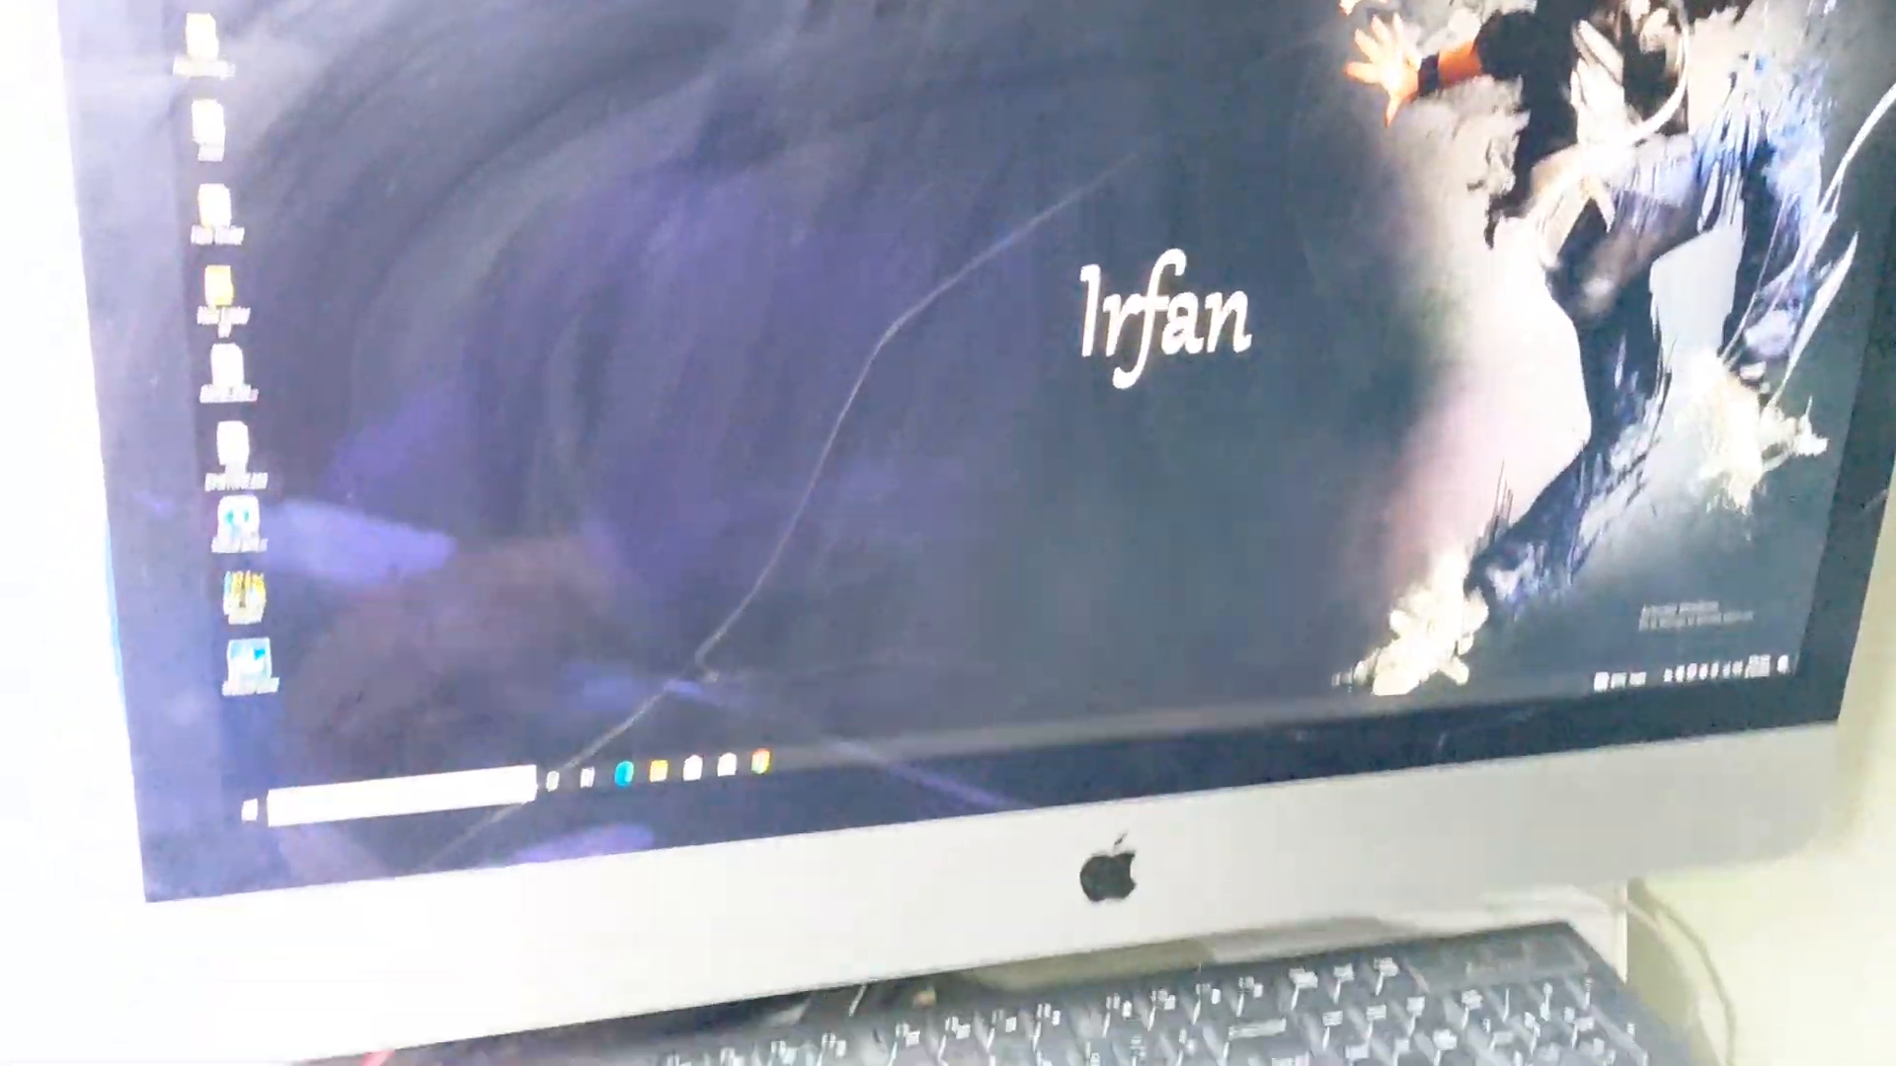